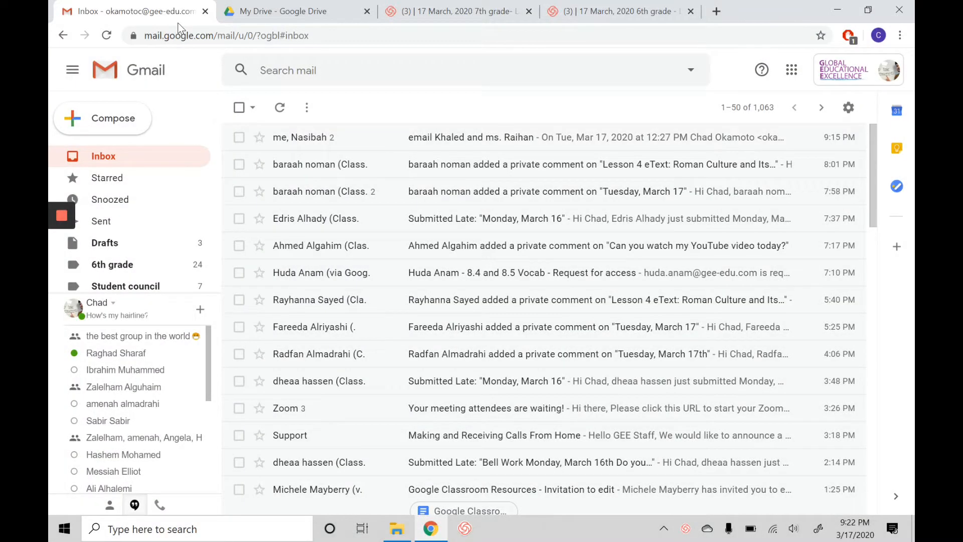
mouse_move(238, 106)
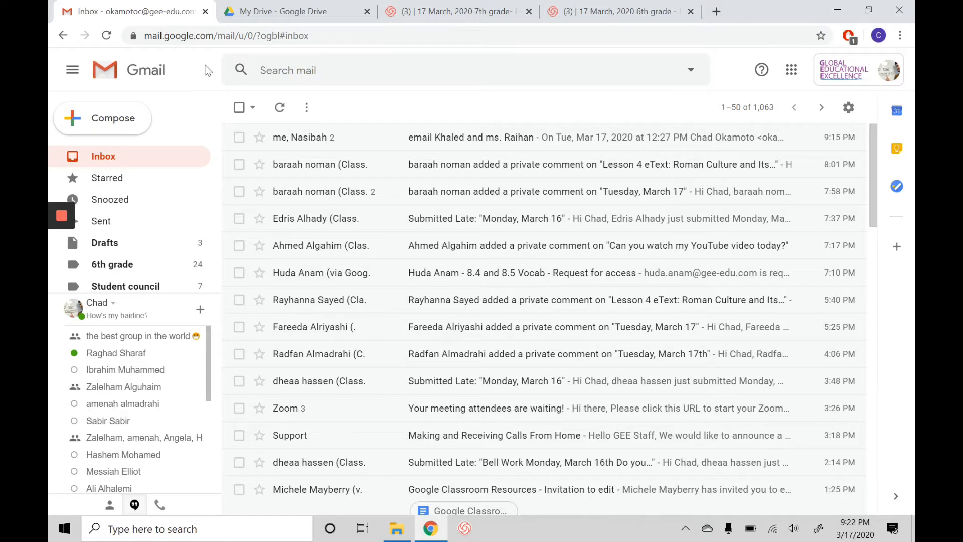
mouse_move(205, 69)
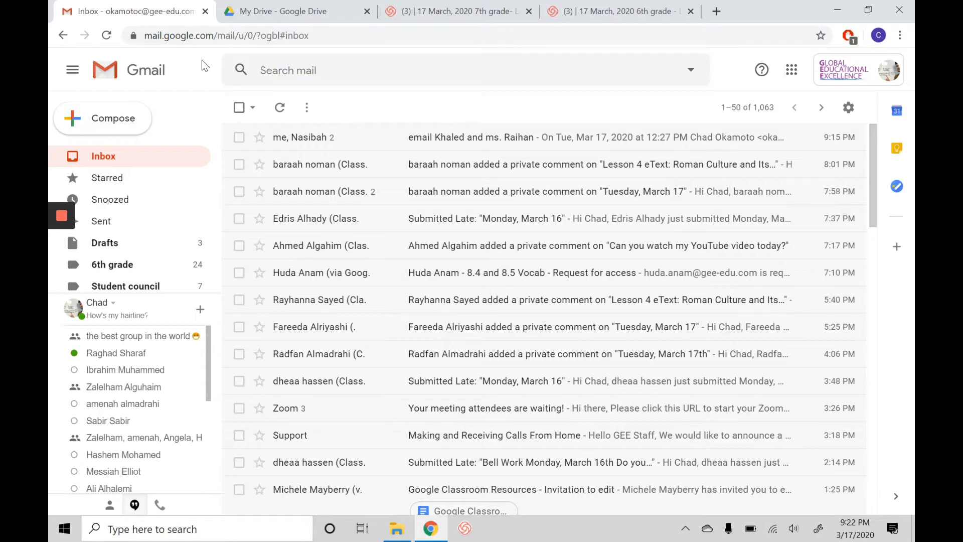
mouse_move(206, 70)
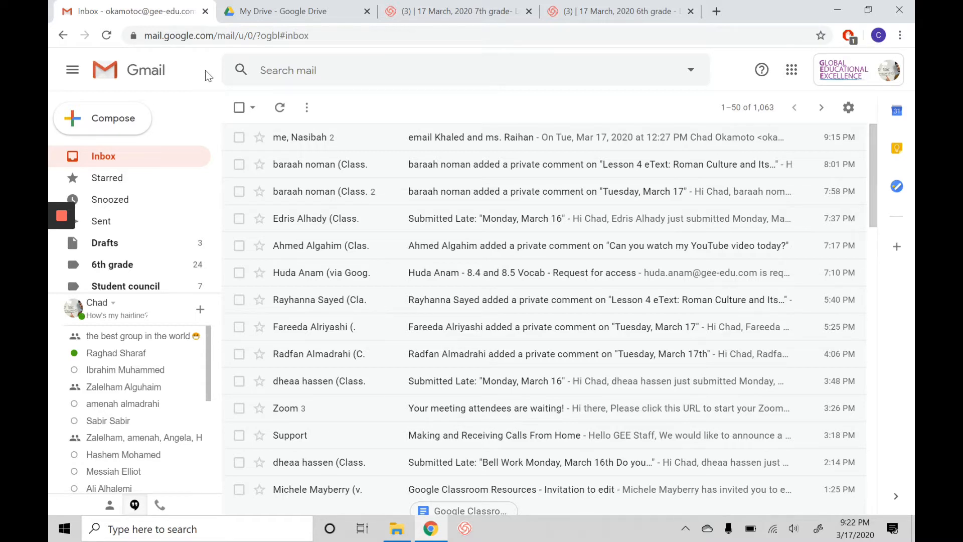
mouse_move(125, 128)
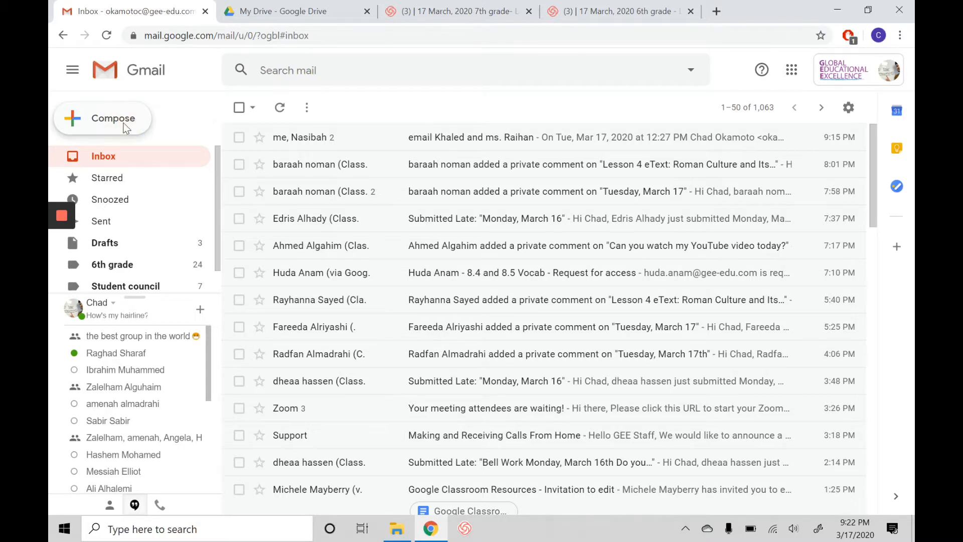
Step: Start a new email in Gmail, discard it, then adjust the Gmail sidebar
click(103, 118)
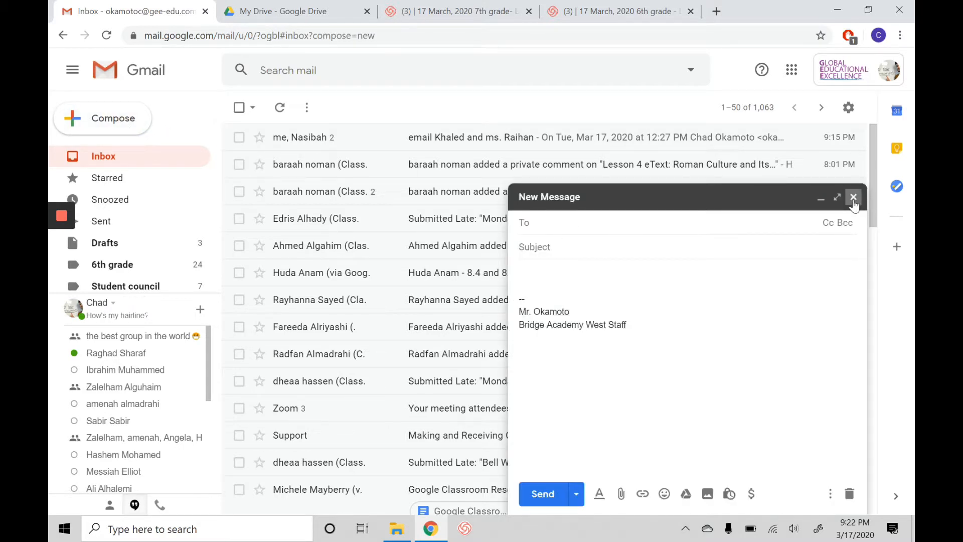
click(853, 197)
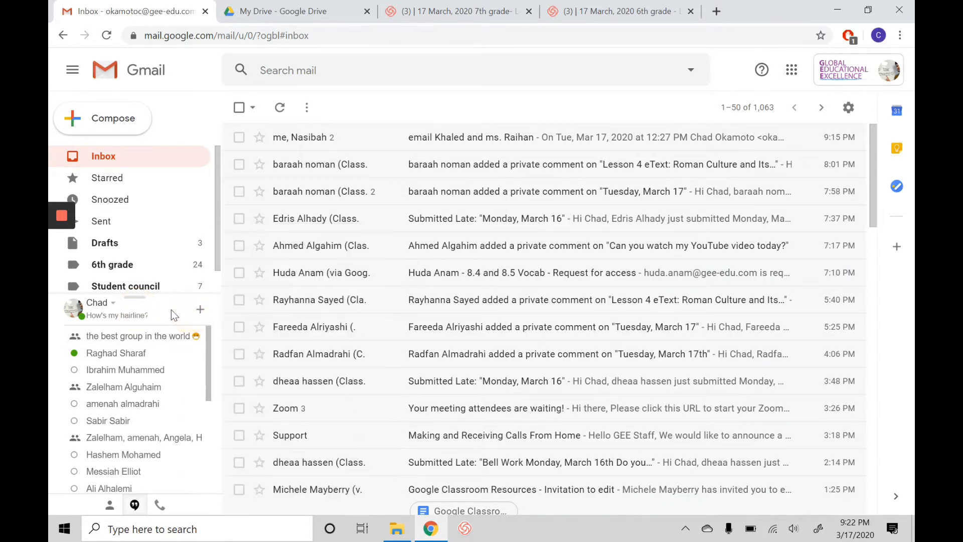
mouse_move(153, 331)
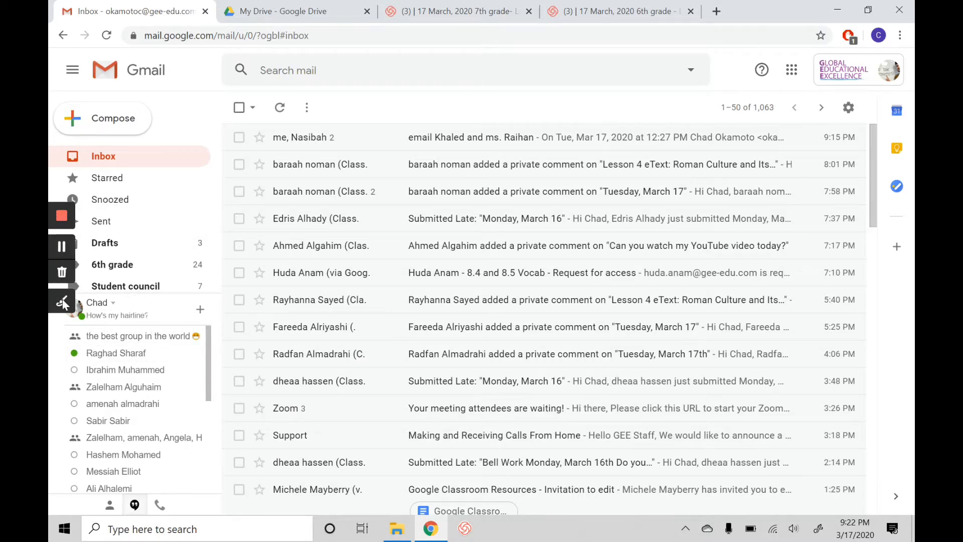
click(62, 302)
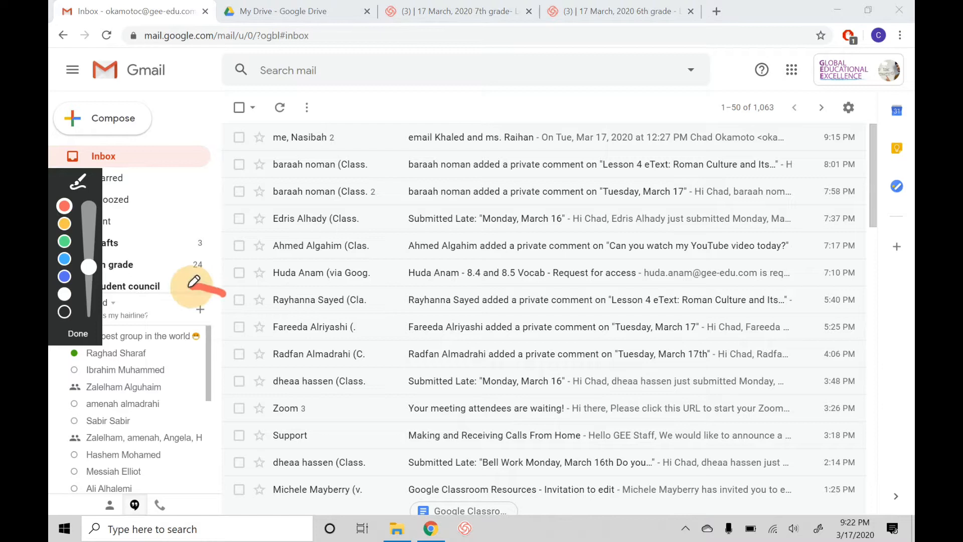
drag(196, 282, 190, 337)
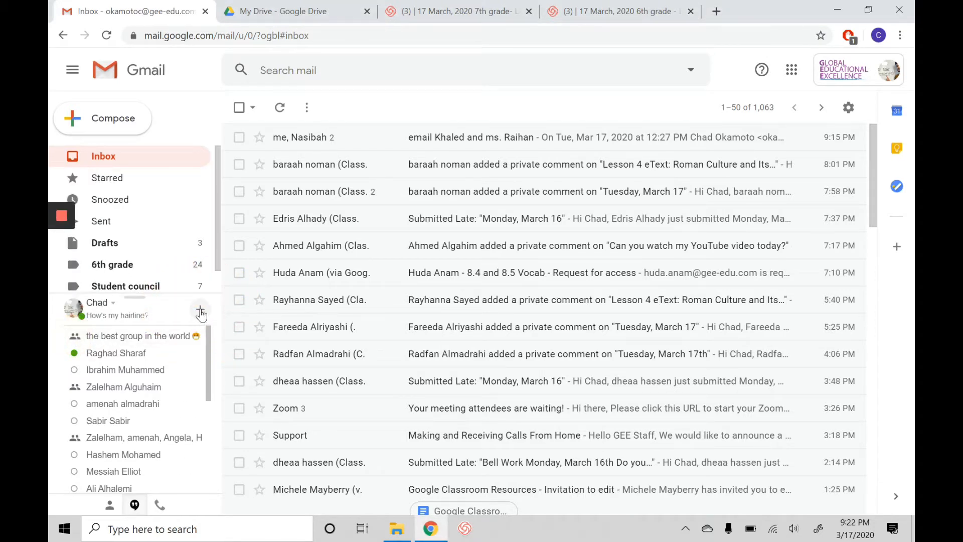
Step: Start a Hangouts chat with the contact found by searching 'howlett'
click(200, 309)
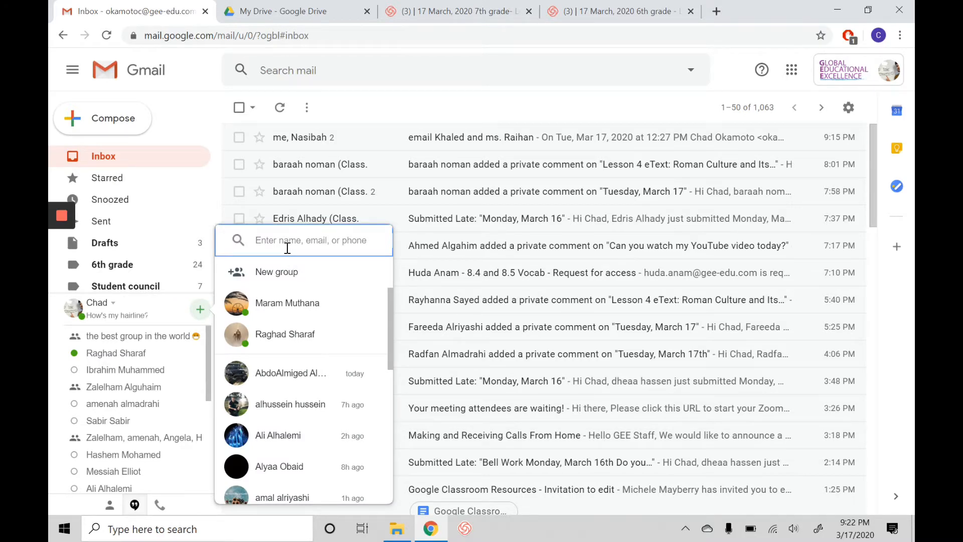
text(howlett)
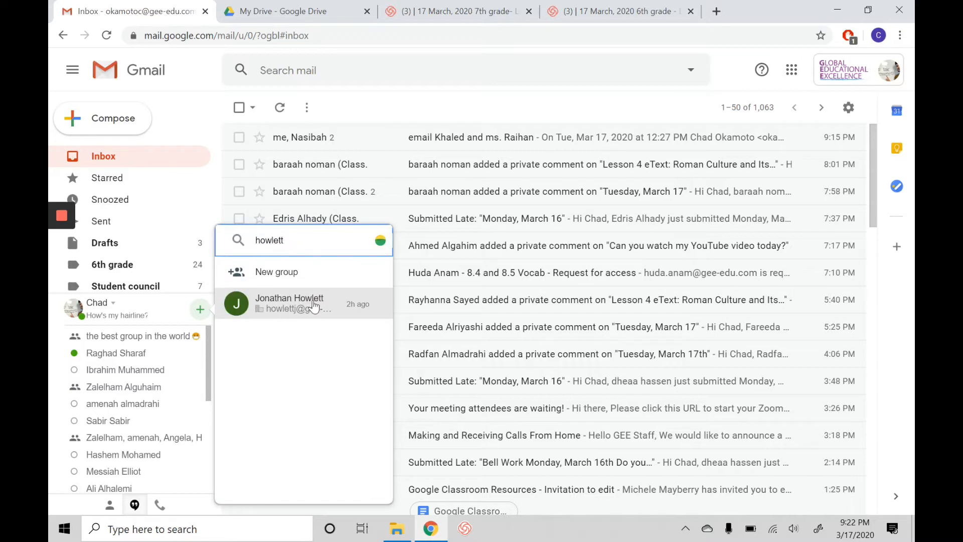
click(288, 303)
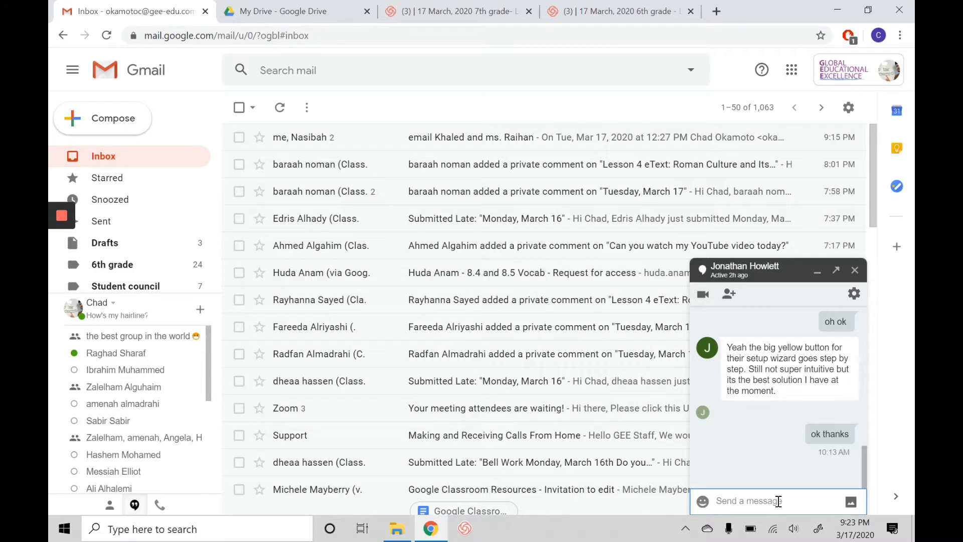
Step: Draft 'Hellow it is your life right now.. Lol get it?' unsent, and minimize the chat
text(Hellow)
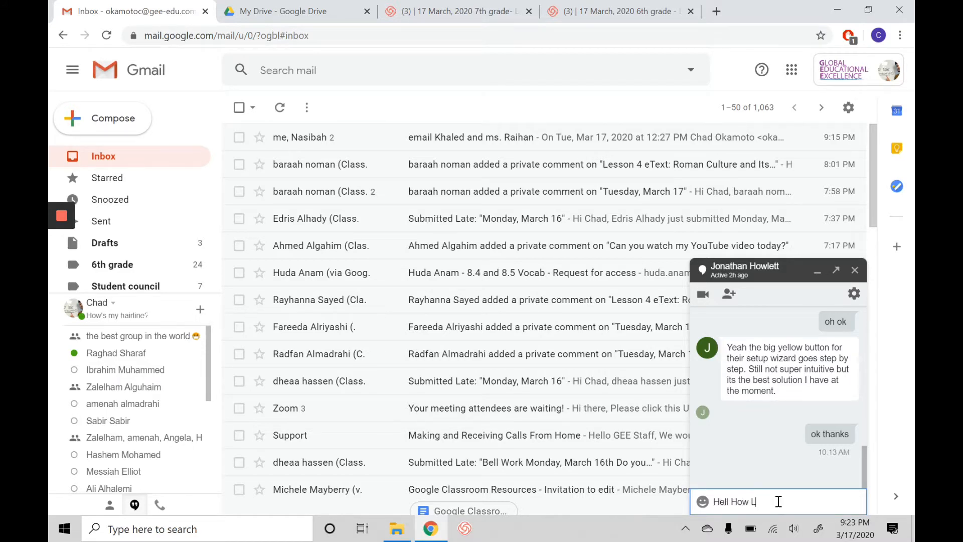
text(it is your life)
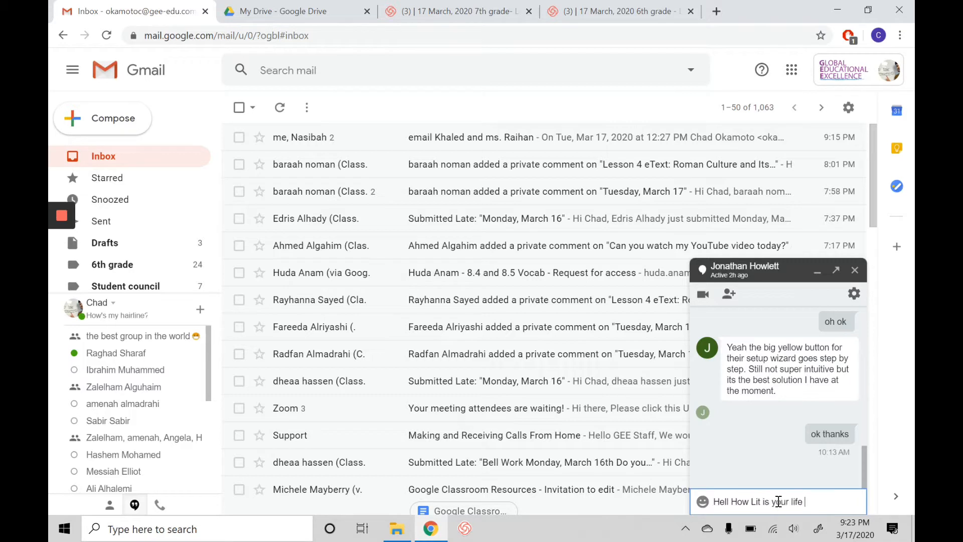
text(right now..)
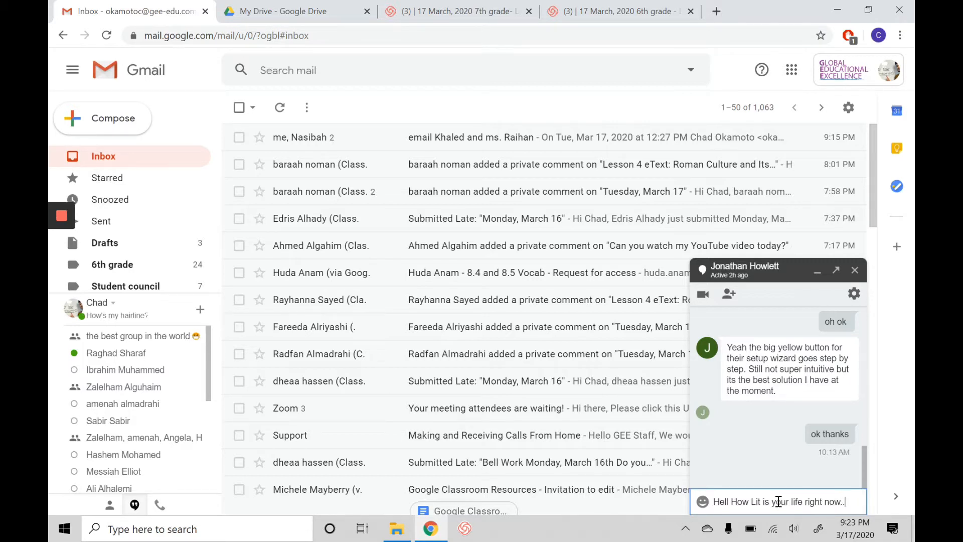
text(Lol get it??)
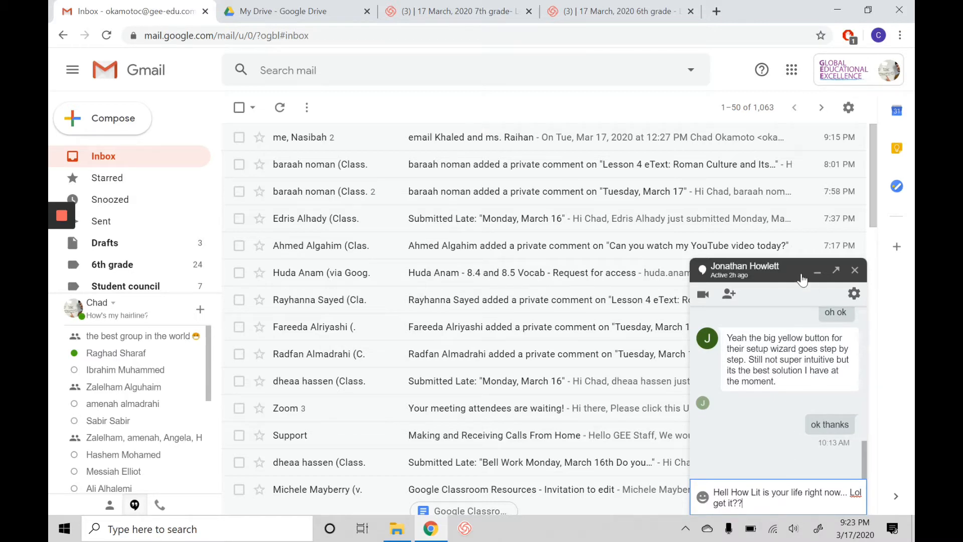
mouse_move(817, 271)
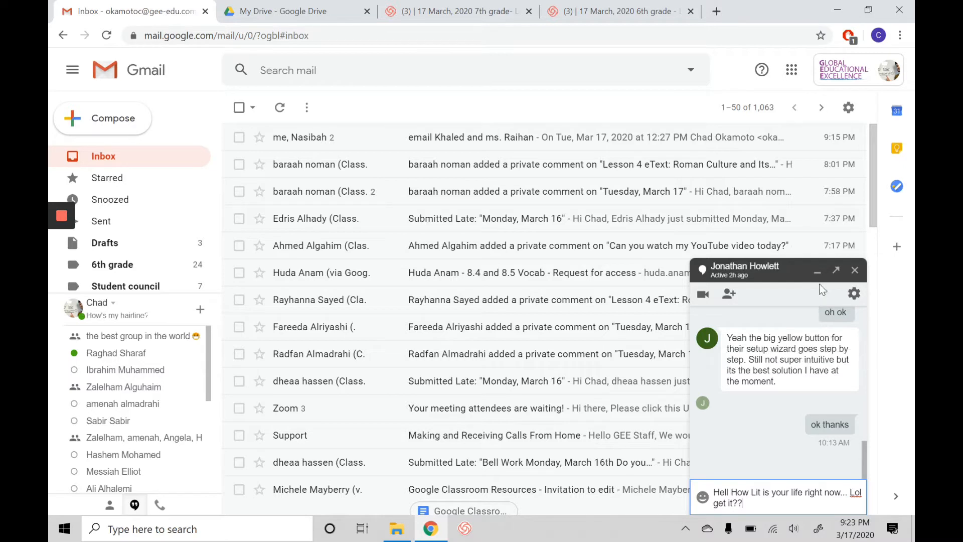
mouse_move(816, 270)
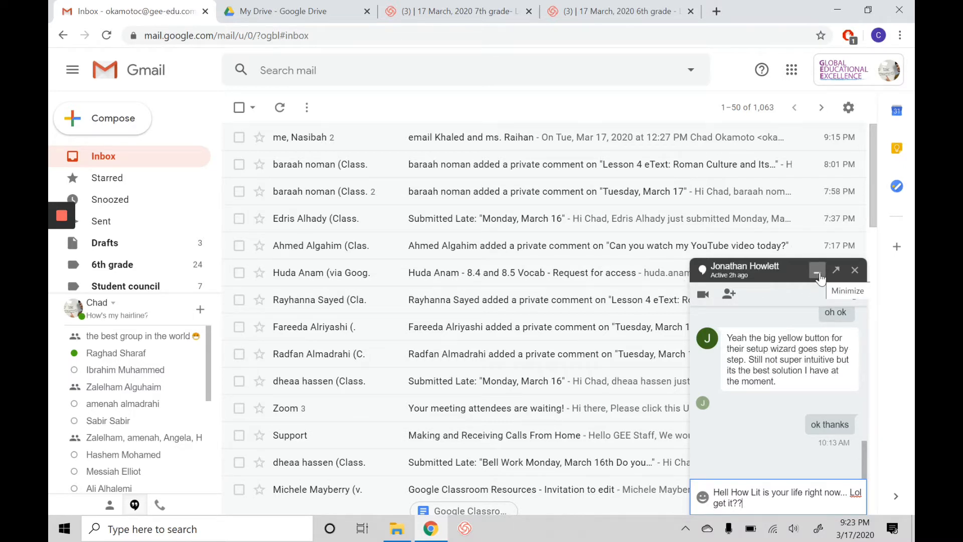
click(817, 270)
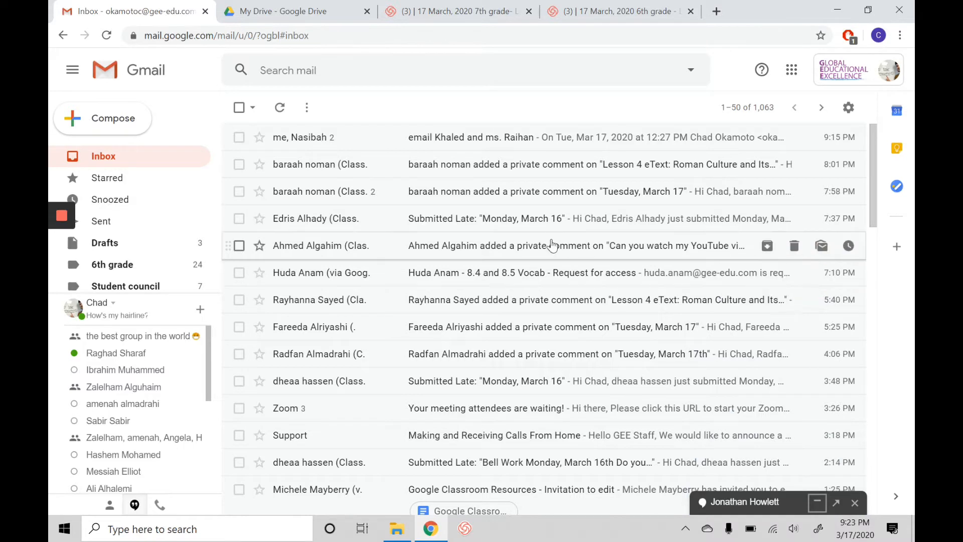
mouse_move(626, 85)
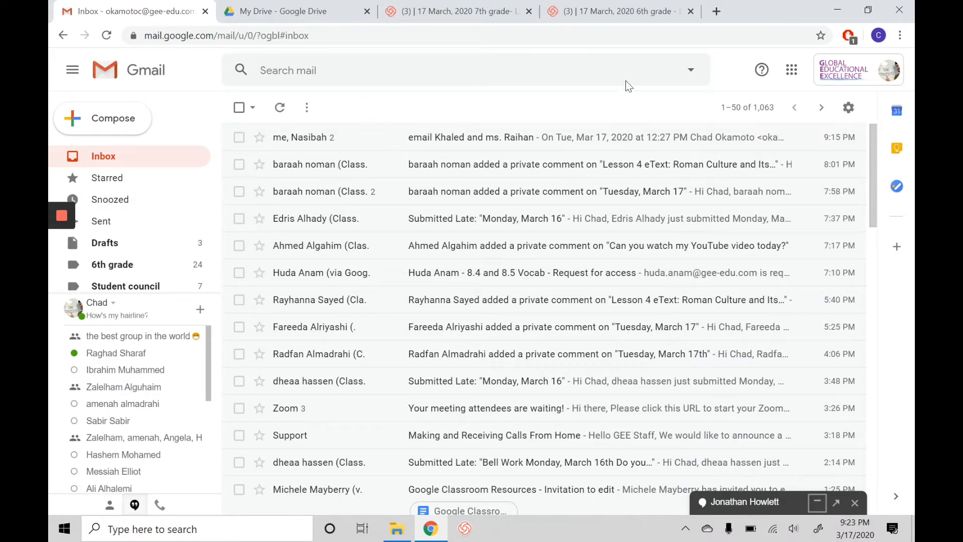
Step: Launch Classroom, open 7D's Rome's Cultural Gifts submissions, then return to the Gmail tab
click(791, 69)
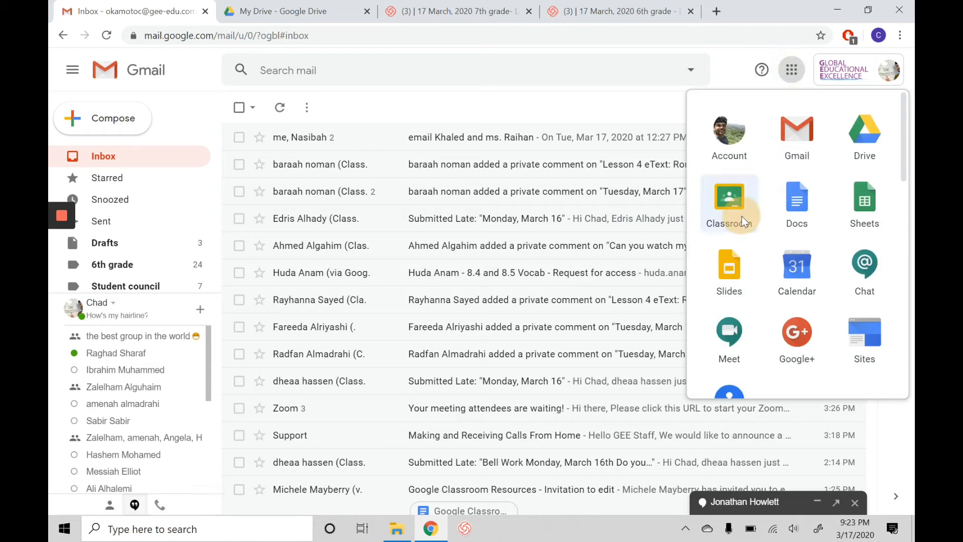
click(728, 203)
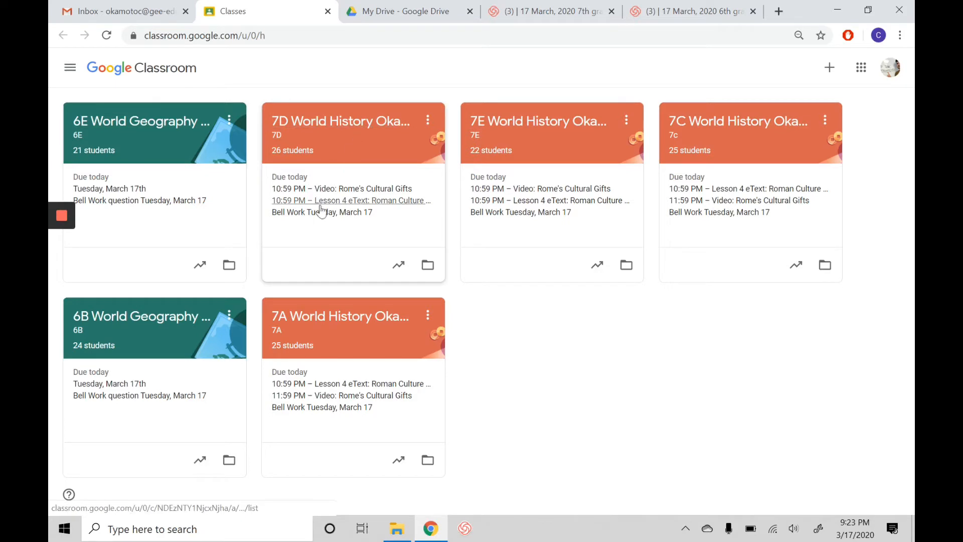
click(341, 189)
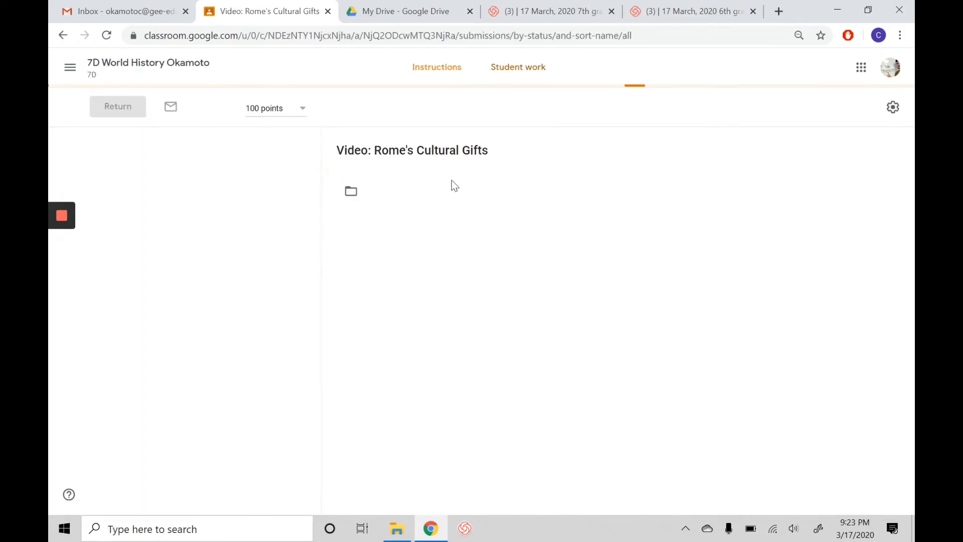
click(517, 67)
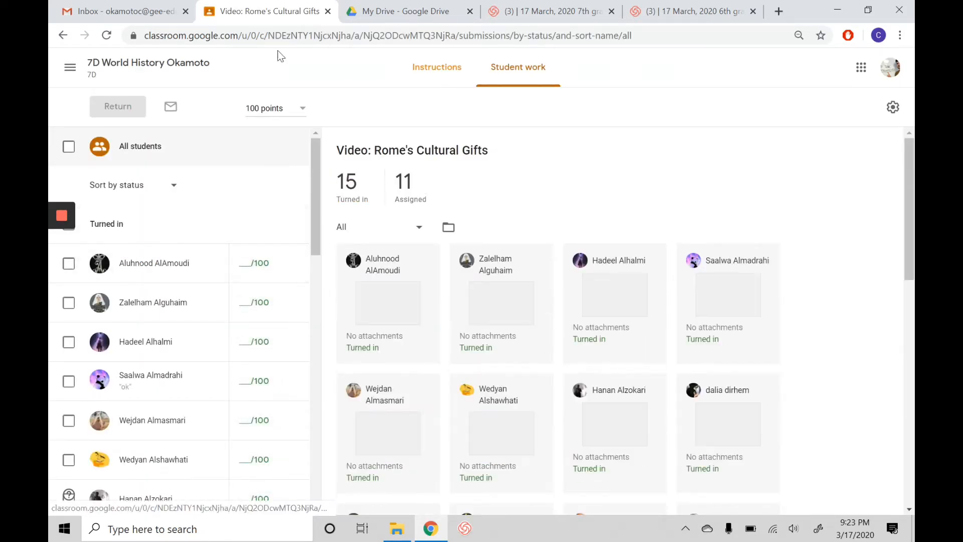
click(123, 11)
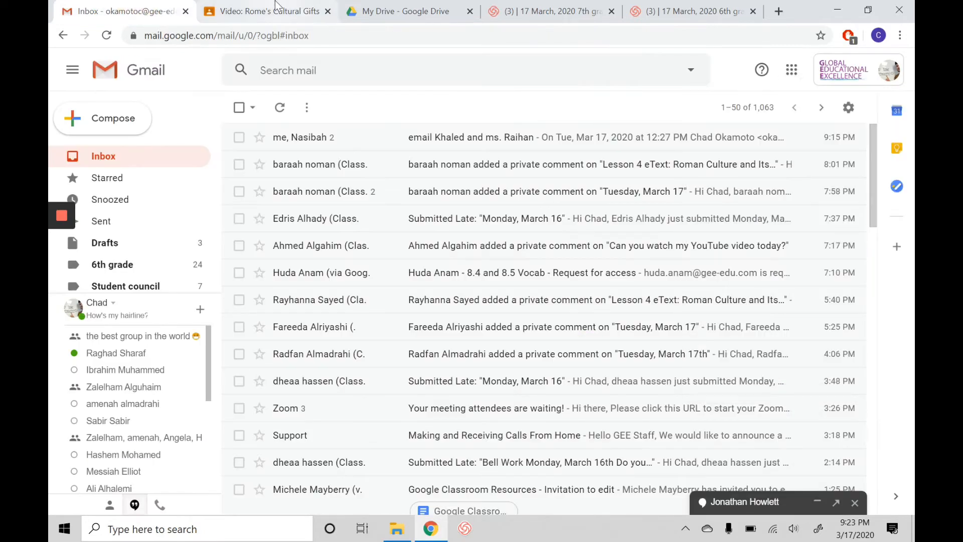
mouse_move(268, 11)
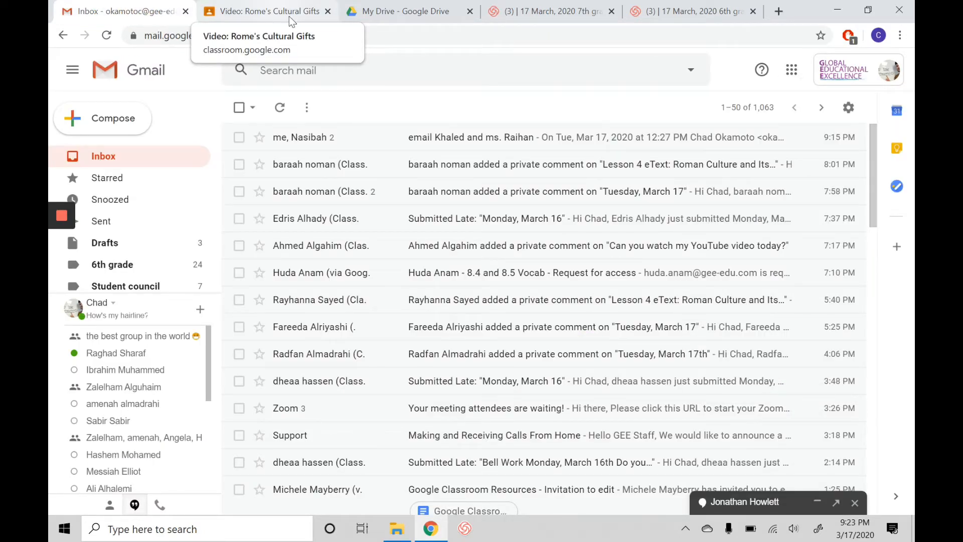
mouse_move(350, 113)
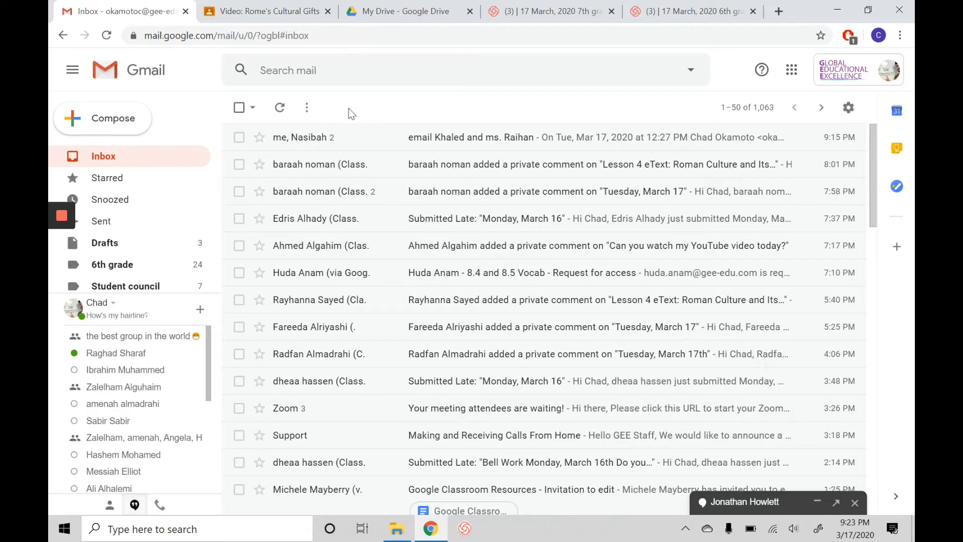
mouse_move(337, 112)
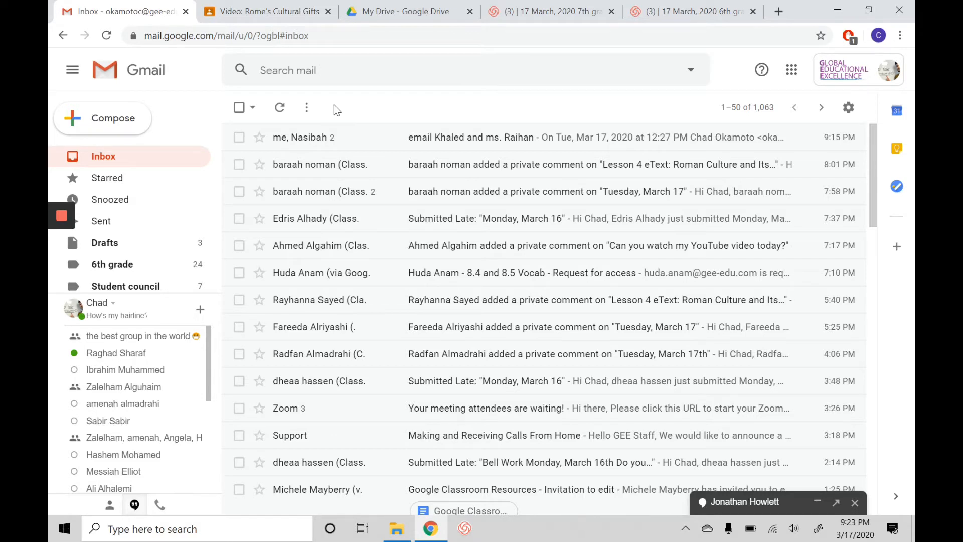
mouse_move(361, 118)
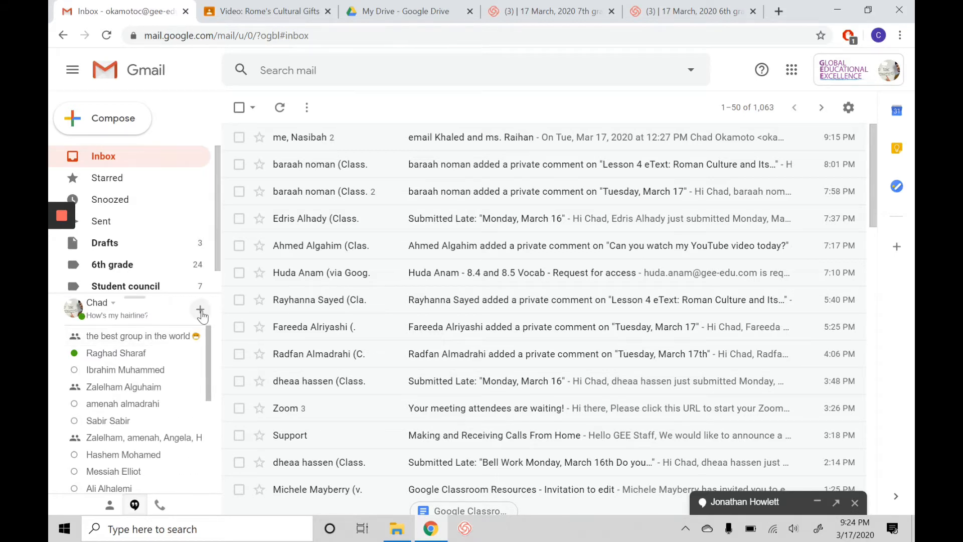
mouse_move(144, 166)
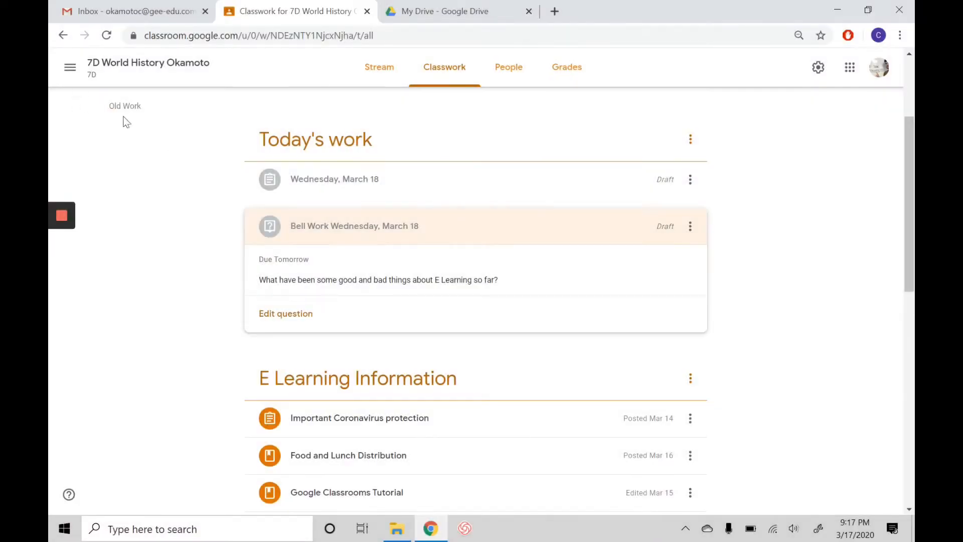
mouse_move(204, 185)
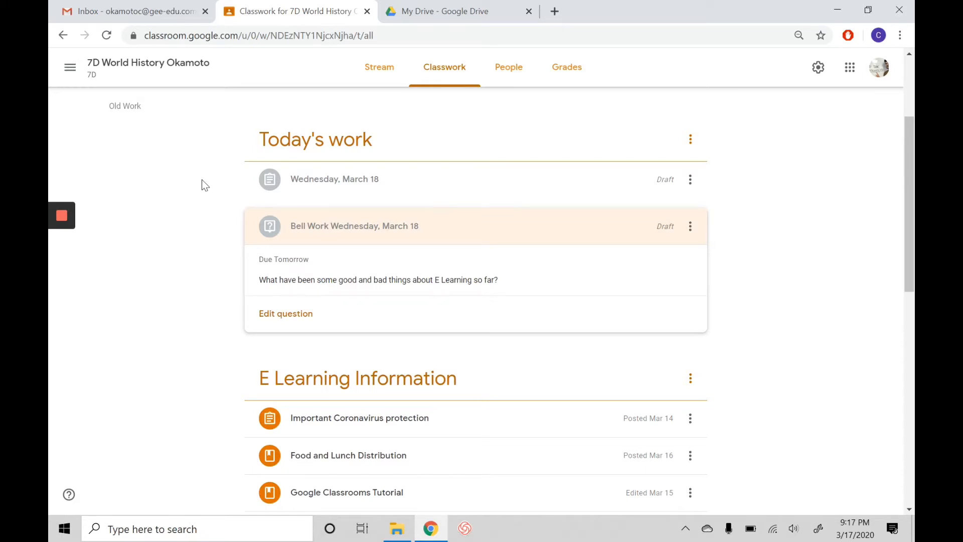
mouse_move(197, 191)
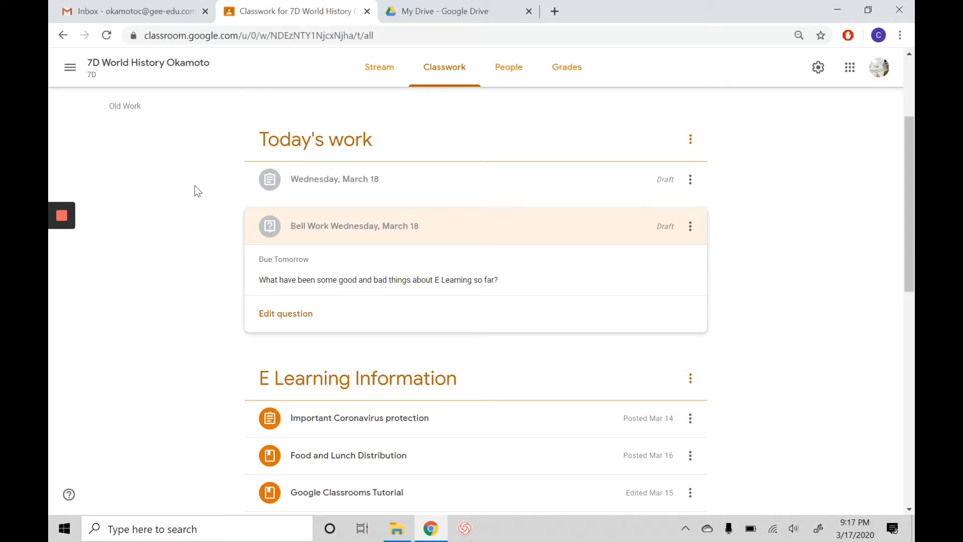
mouse_move(405, 186)
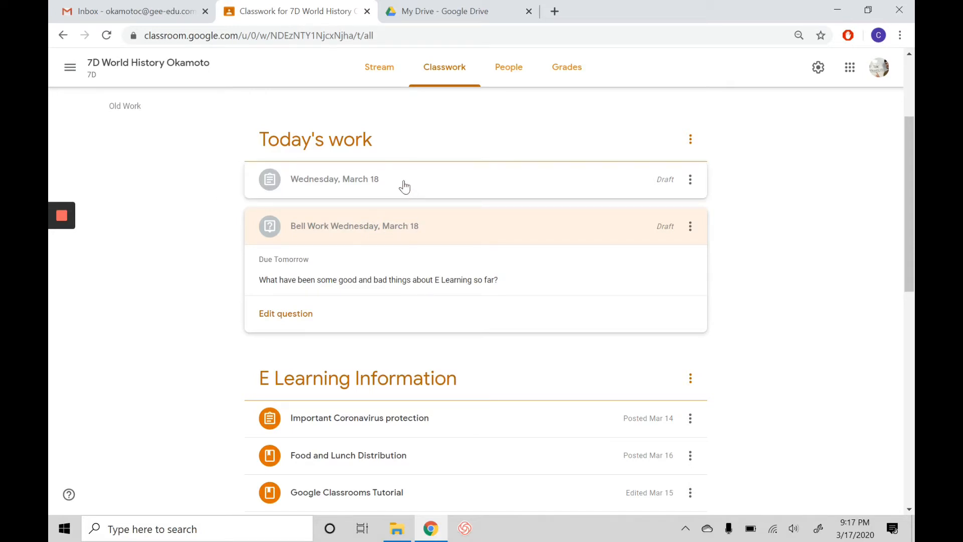
Step: Expand the Wednesday, March 18 draft to show its four steps and Roman doc
click(334, 179)
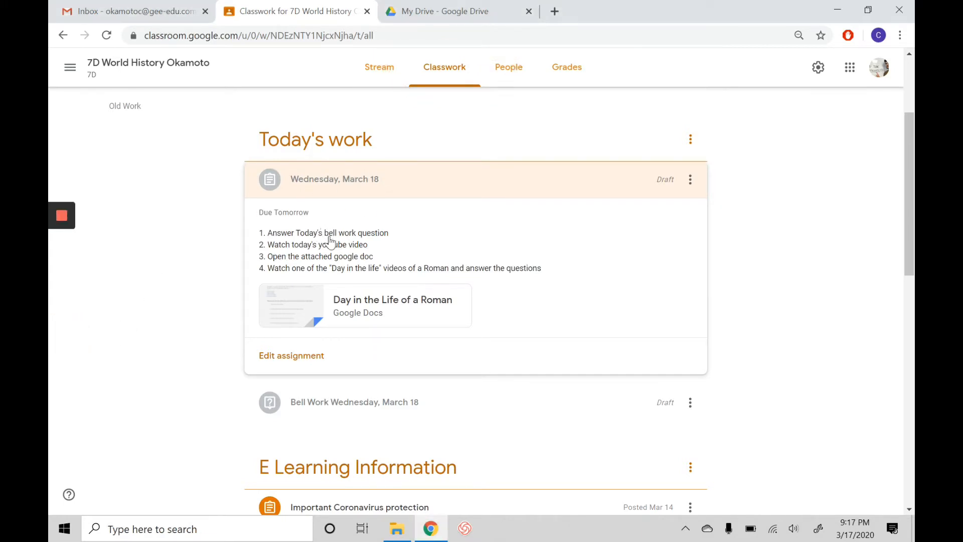
mouse_move(387, 404)
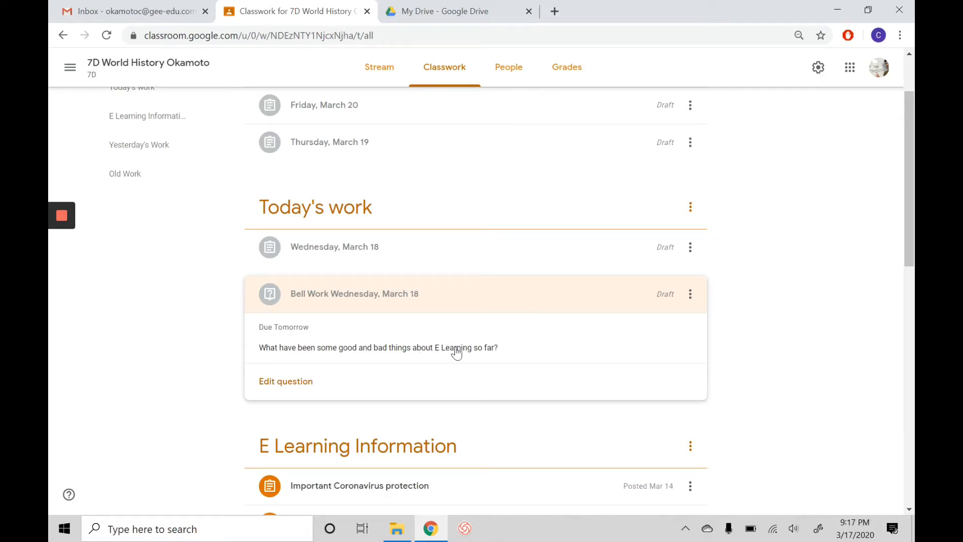
mouse_move(476, 281)
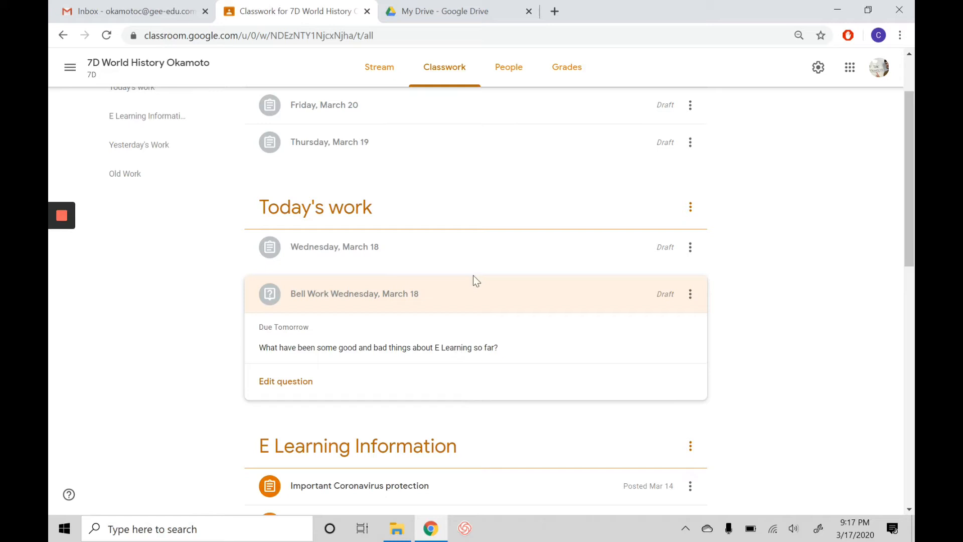
mouse_move(473, 298)
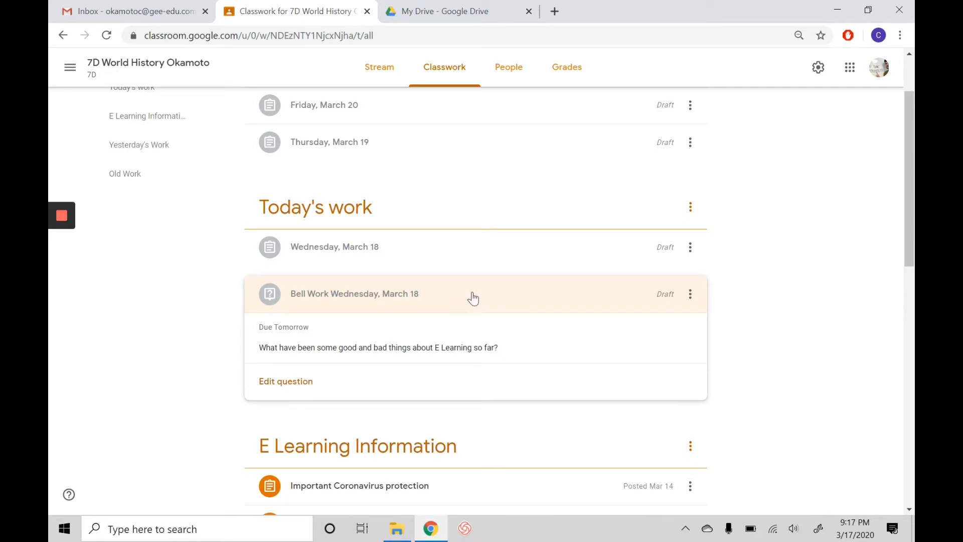
mouse_move(472, 301)
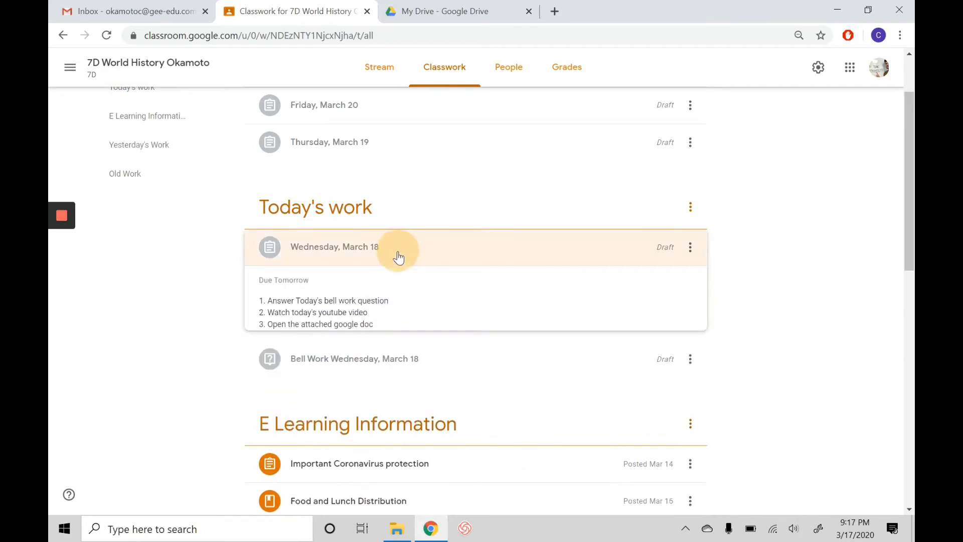
click(398, 247)
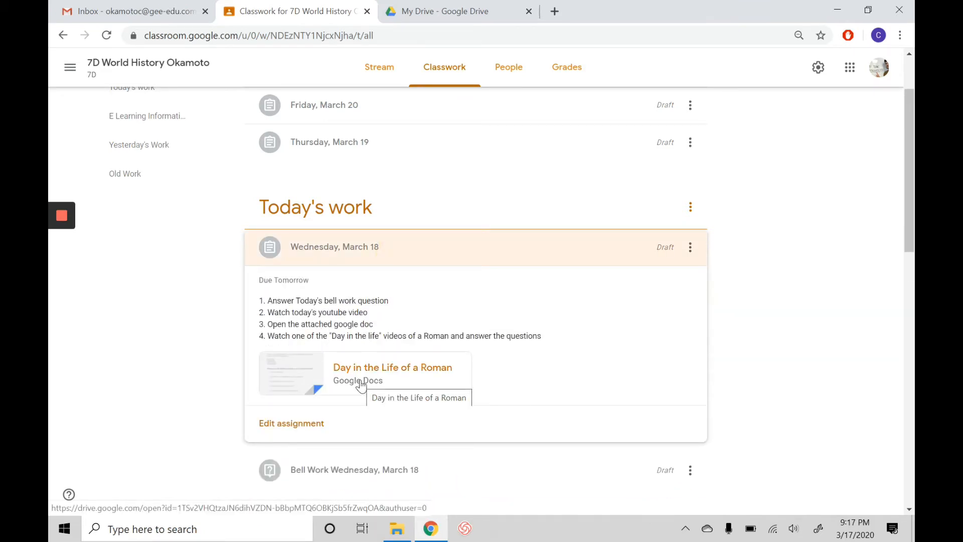
Step: Open the Day in the Life of a Roman doc and scroll through its questions
click(392, 367)
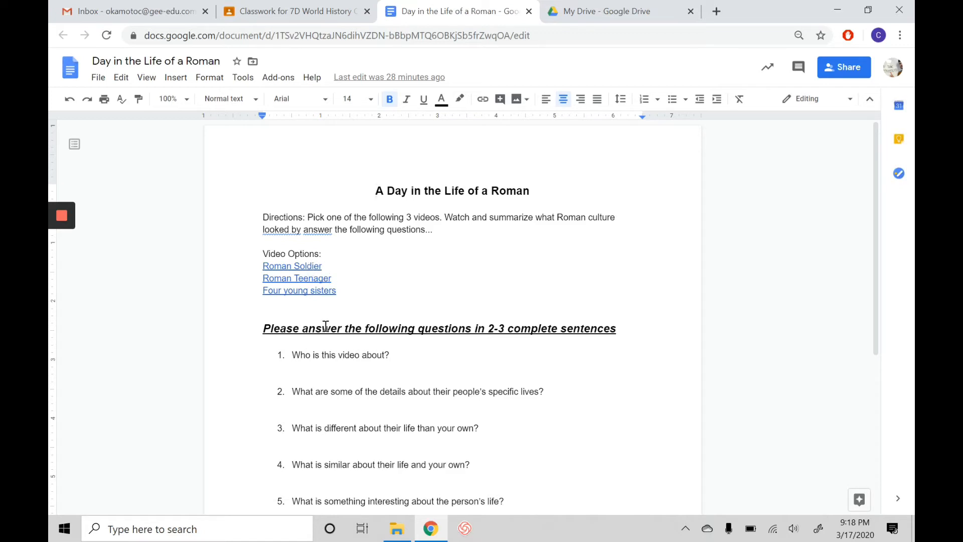
scroll(down, 3)
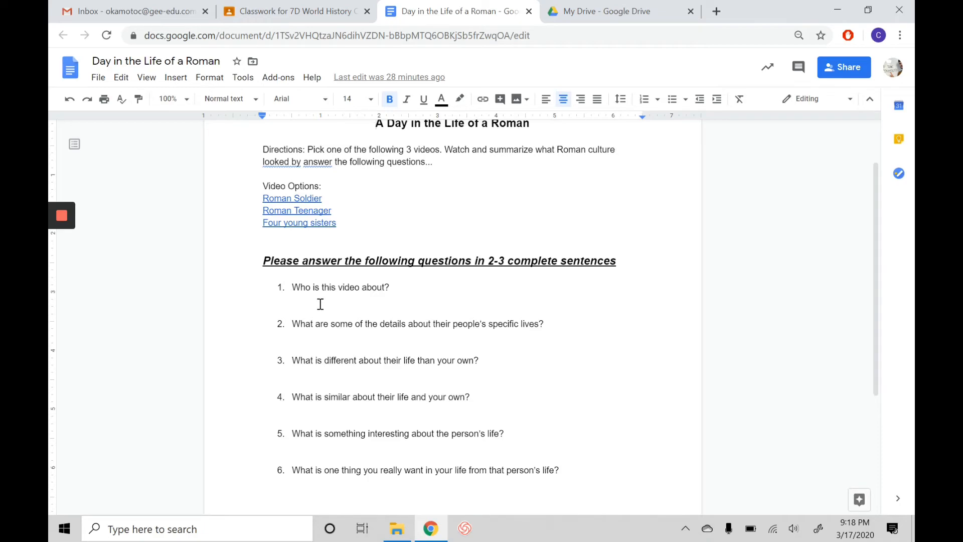
Step: Switch to the 6E World Geography tab showing the March 18th draft assignment
click(265, 11)
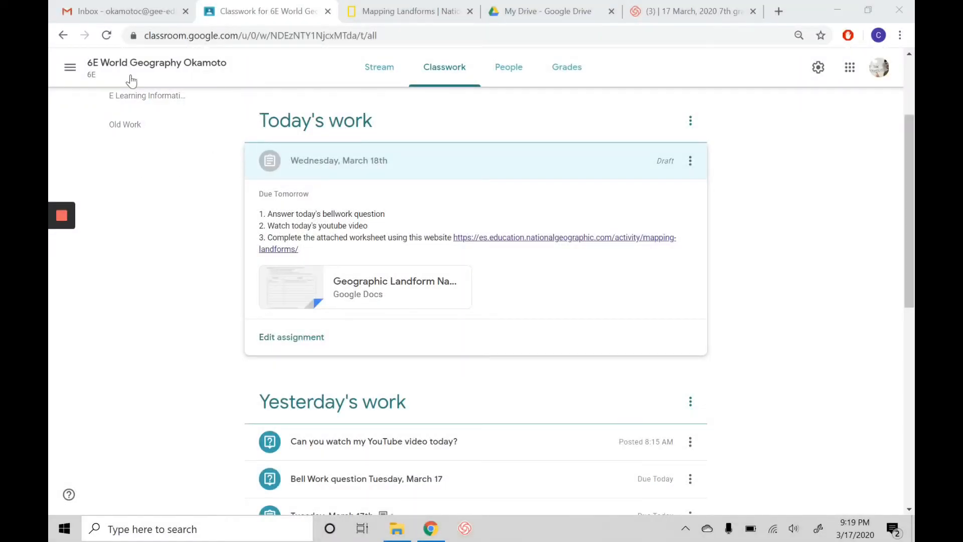
mouse_move(343, 187)
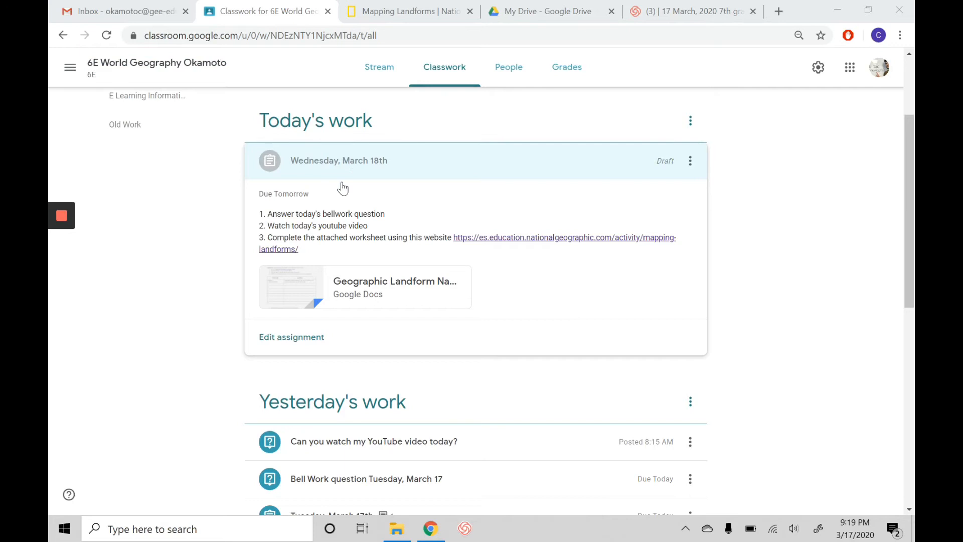
mouse_move(421, 177)
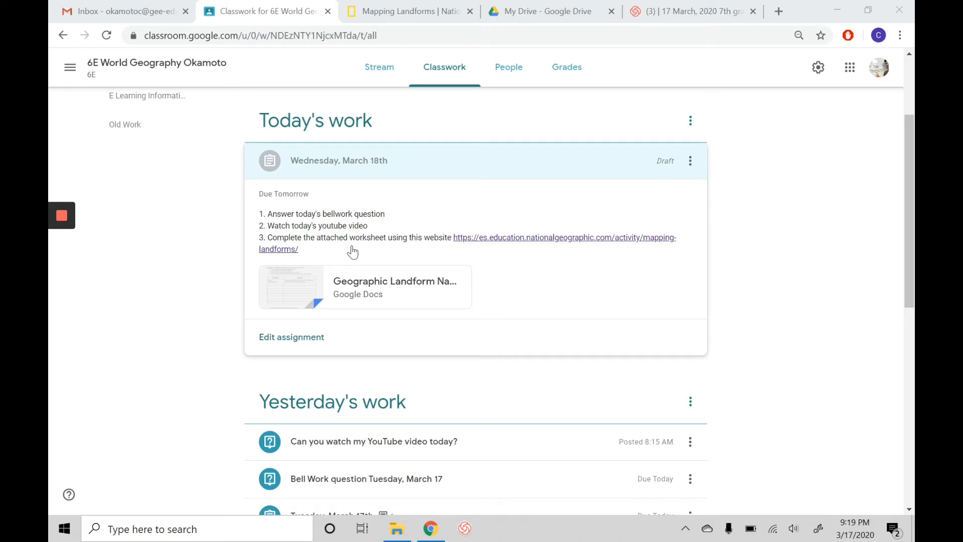
mouse_move(496, 244)
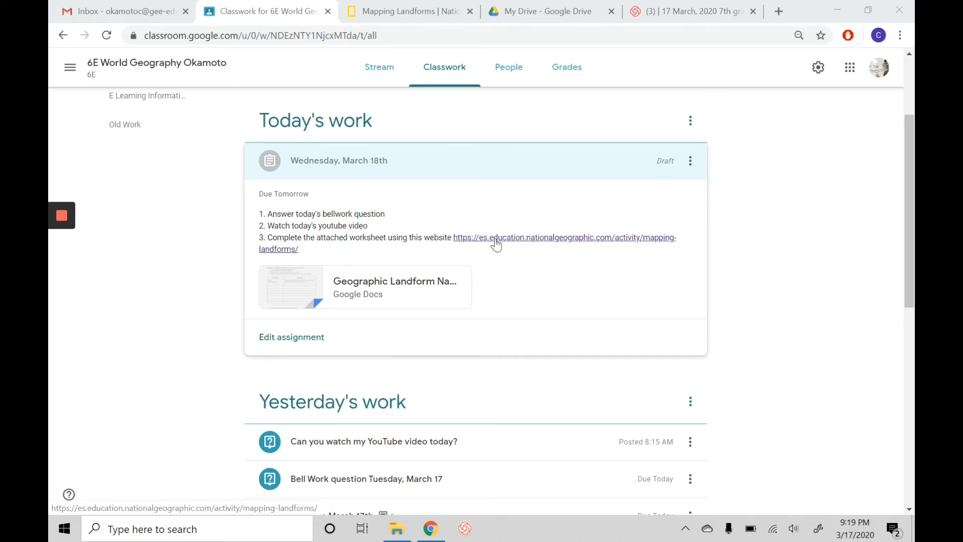
mouse_move(481, 244)
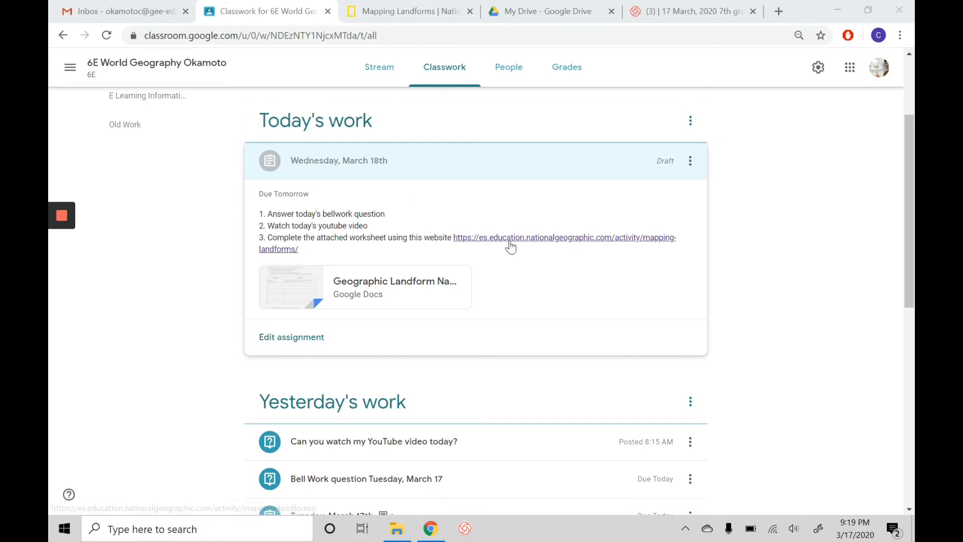
Step: Open National Geographic's Mapping Landforms slideshow, advance a slide, then return for the worksheet
click(512, 245)
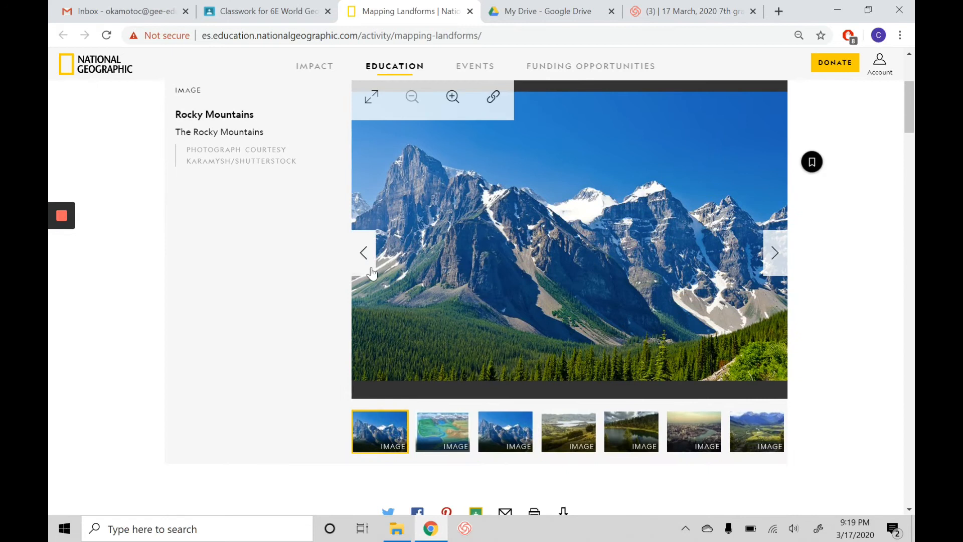
mouse_move(777, 254)
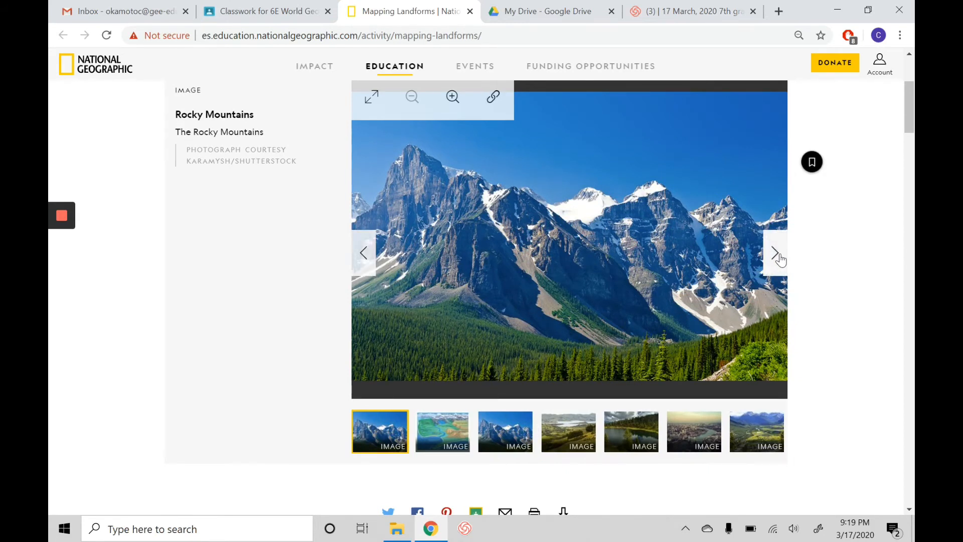
mouse_move(813, 262)
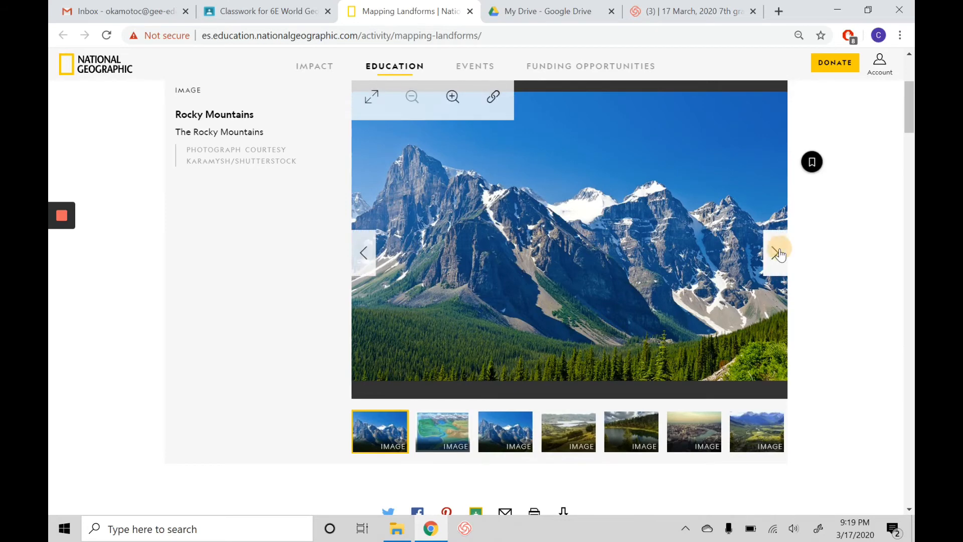
click(774, 252)
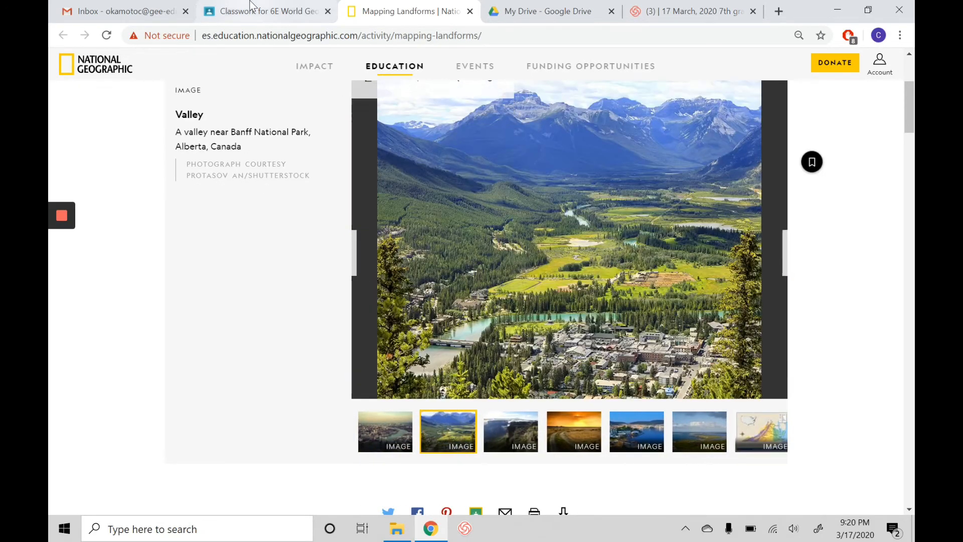
click(347, 11)
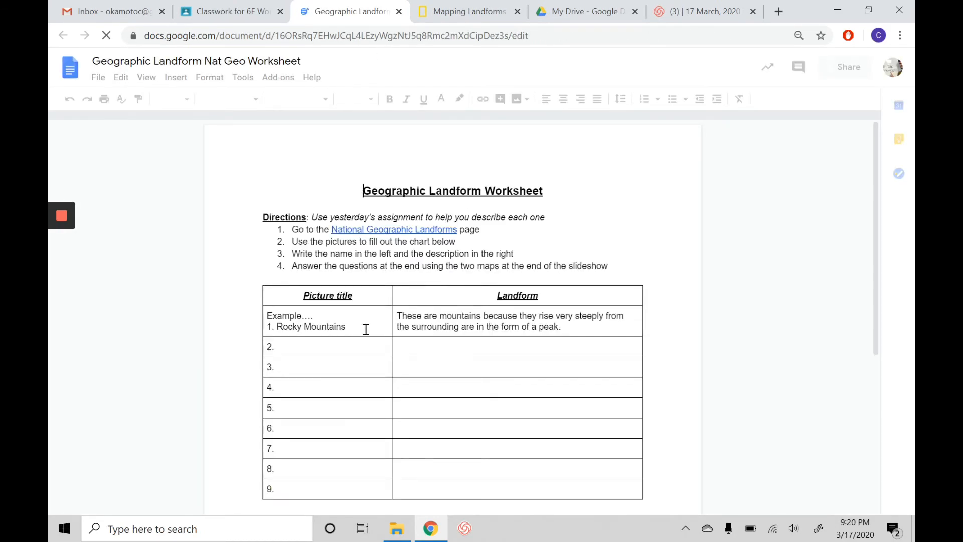
Step: Flip back to the Rocky Mountains slide and compare it against the landform worksheet
click(467, 11)
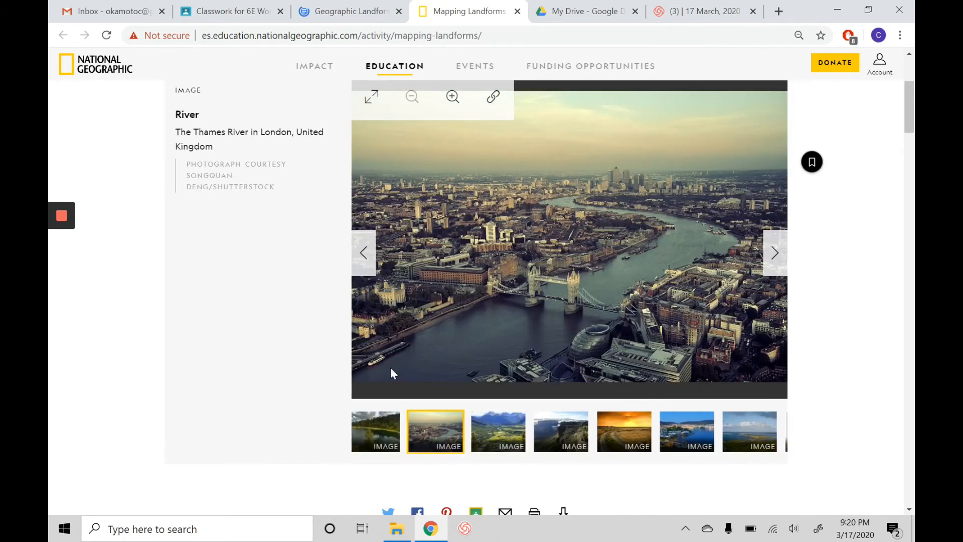
click(364, 252)
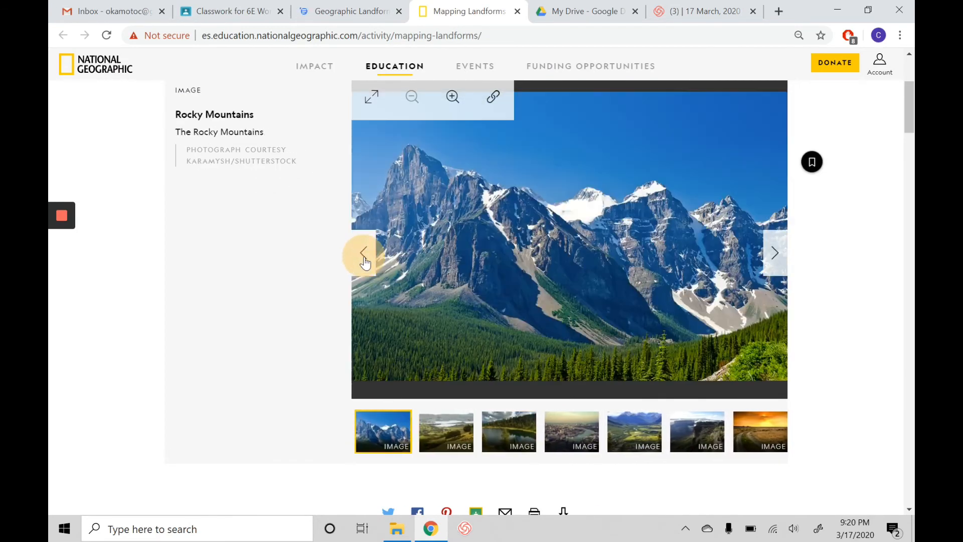
click(364, 252)
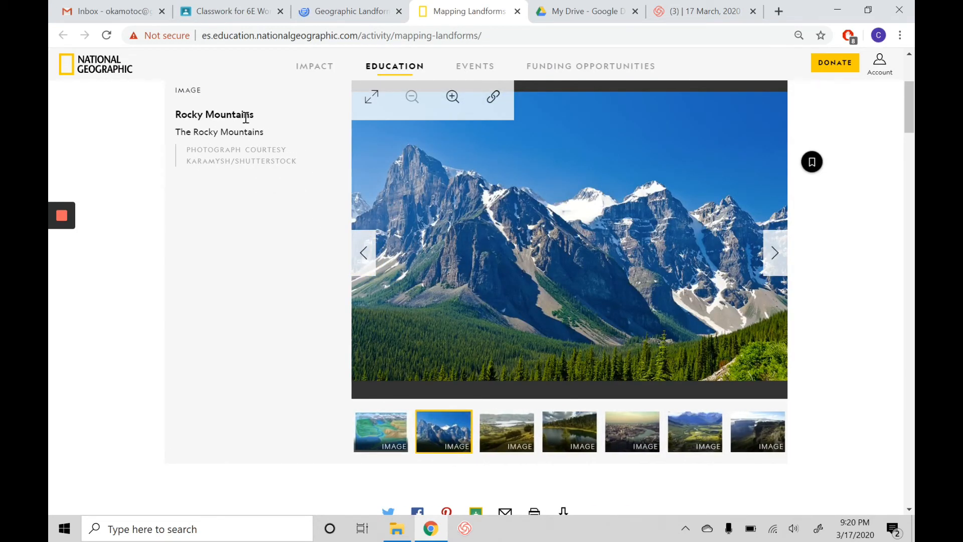
click(347, 11)
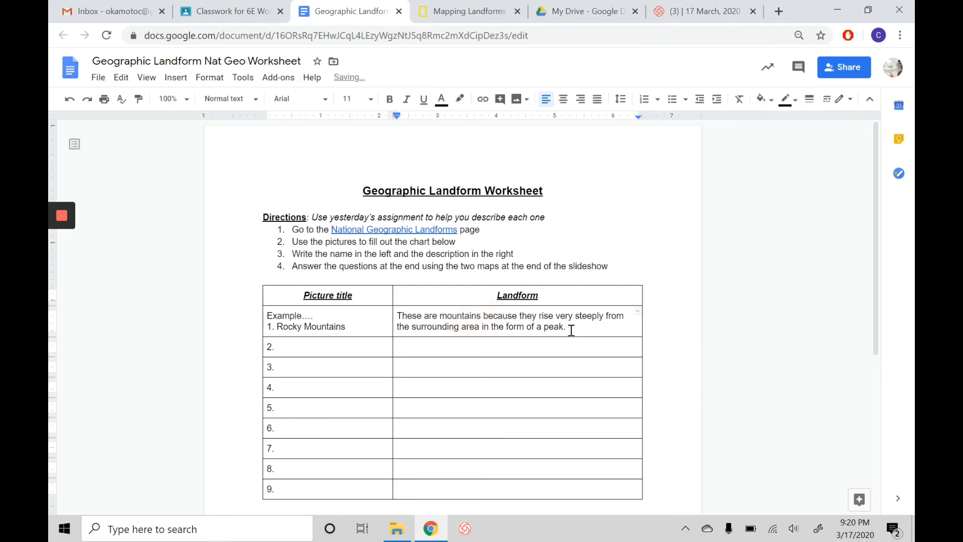
click(467, 11)
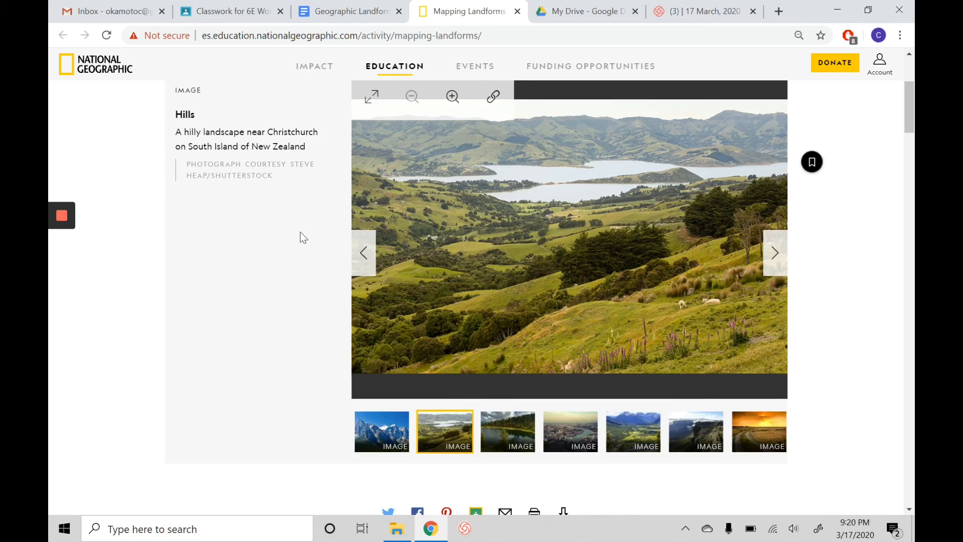
Step: Scroll the worksheet's chart and map questions, then view the Landform Map of Virginia slide
click(348, 11)
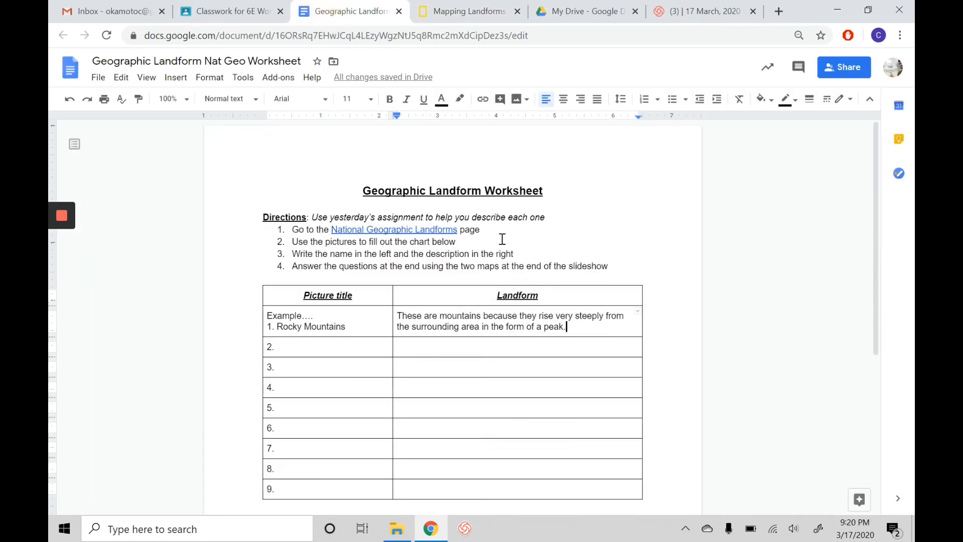
mouse_move(818, 78)
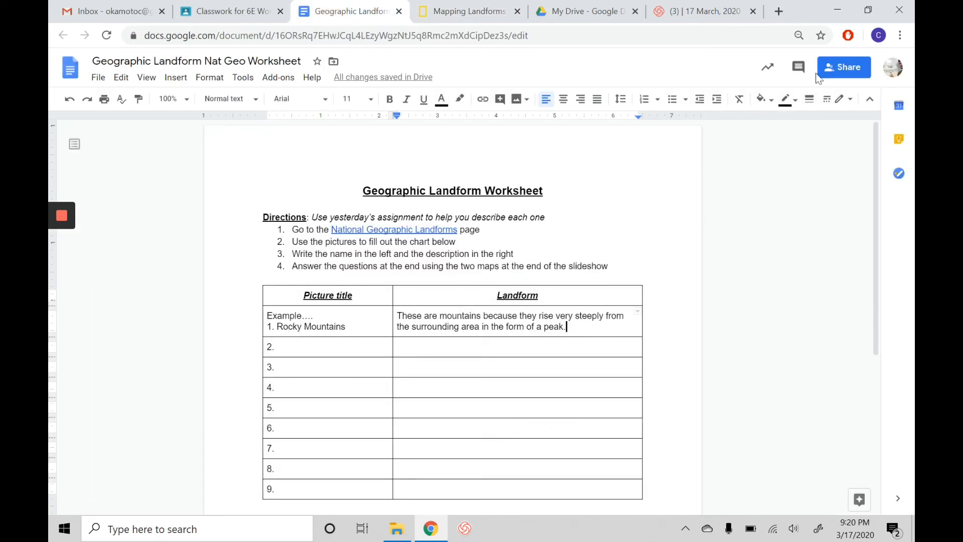
scroll(down, 3)
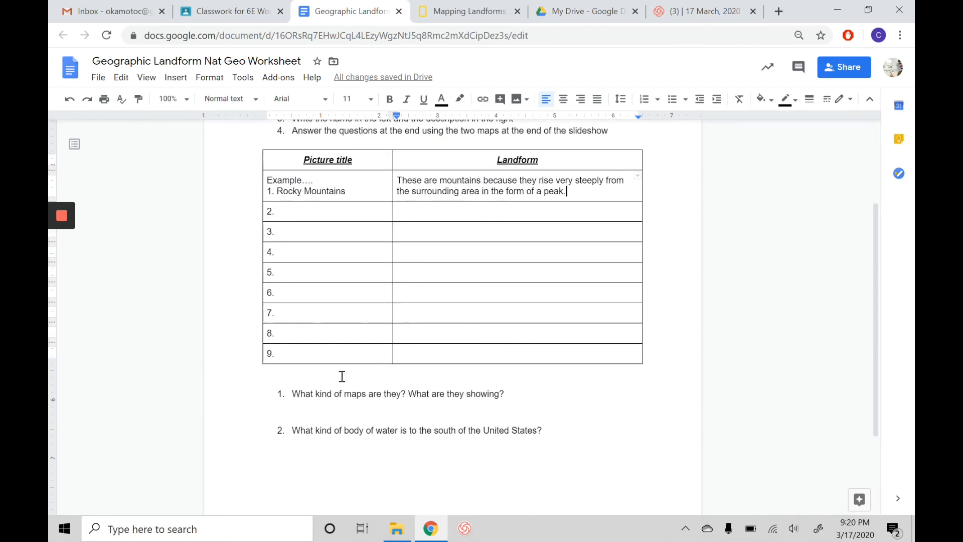
mouse_move(408, 436)
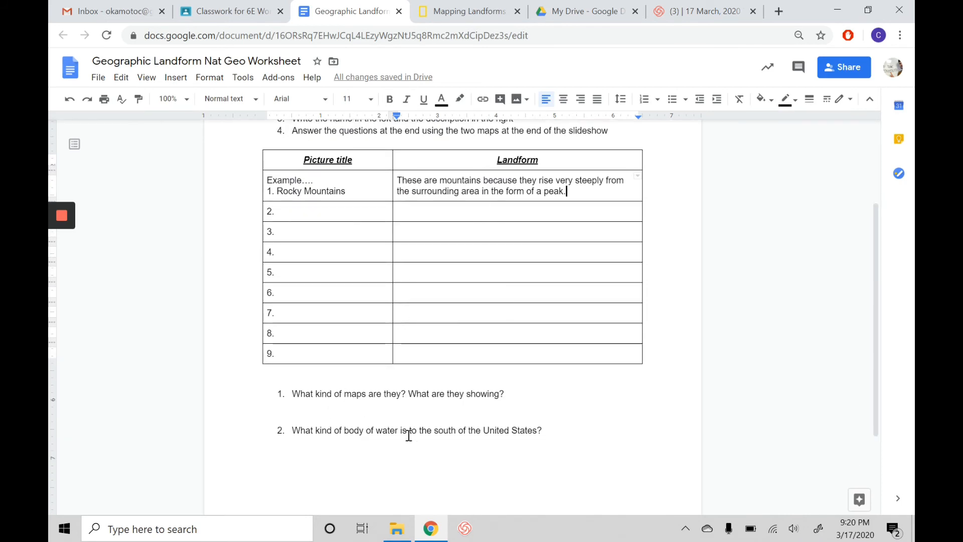
mouse_move(466, 11)
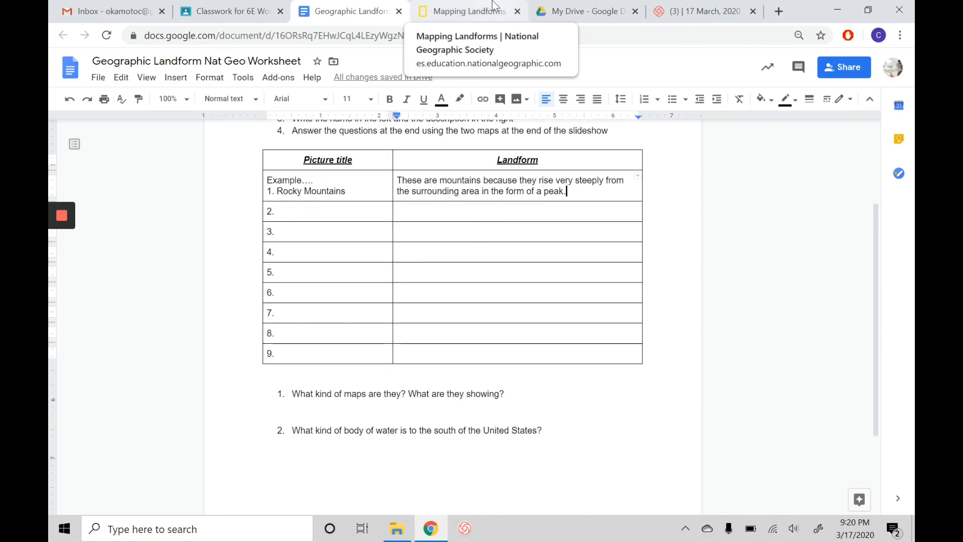
click(463, 11)
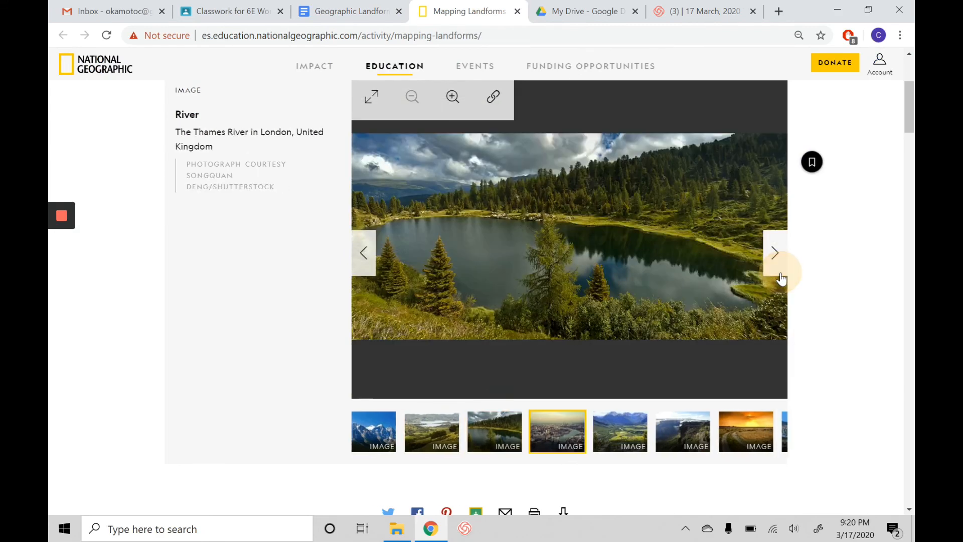
click(774, 252)
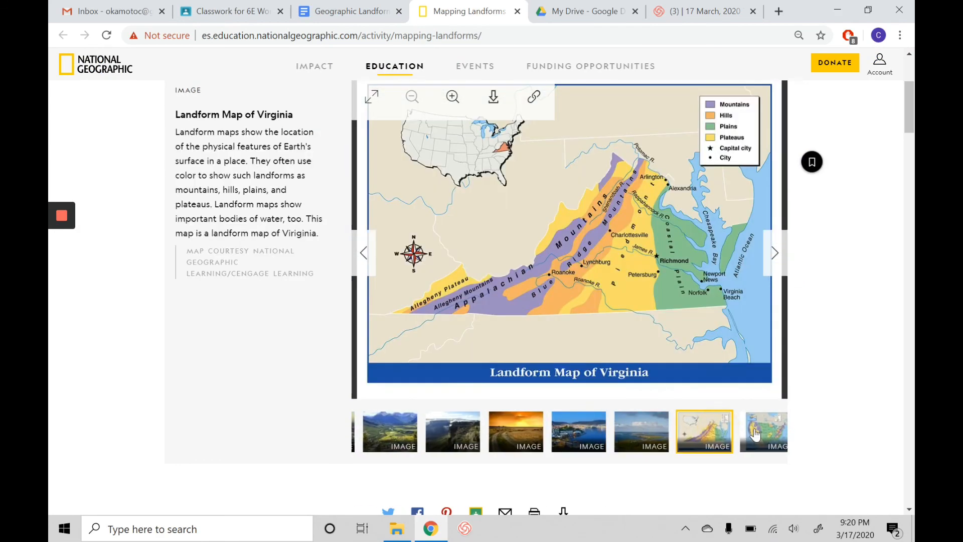